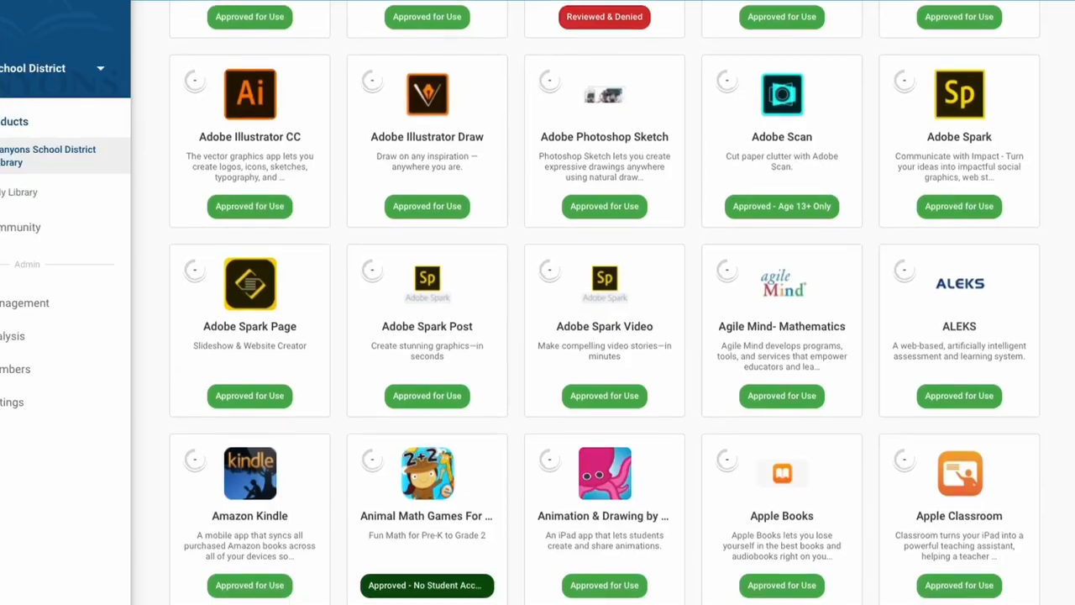
# Step: Scroll the library and view the Bob Books #1 product details page
pyautogui.scroll(-3)
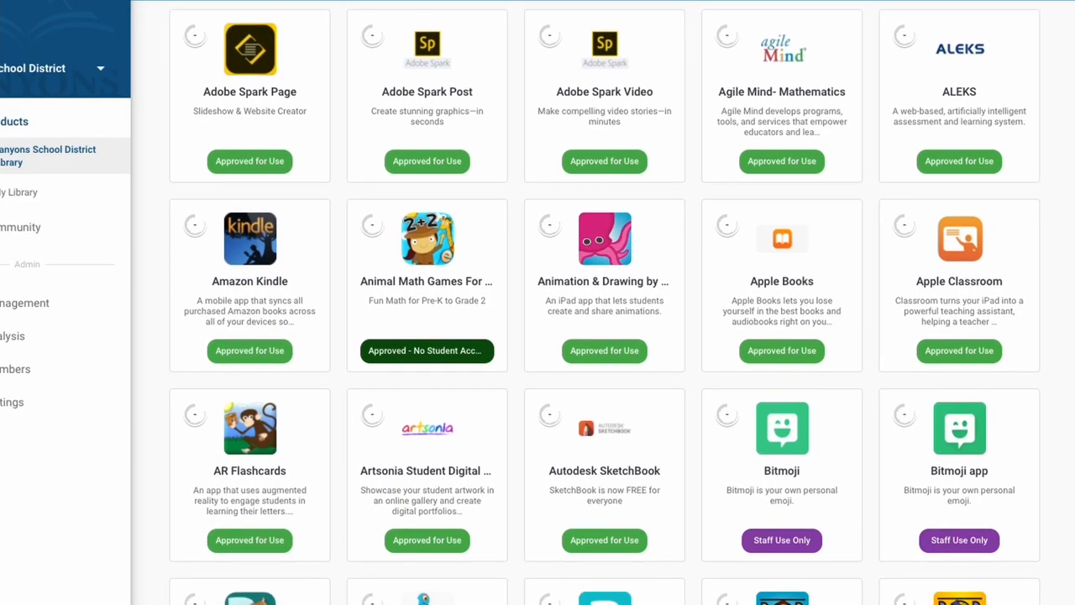
pyautogui.scroll(-3)
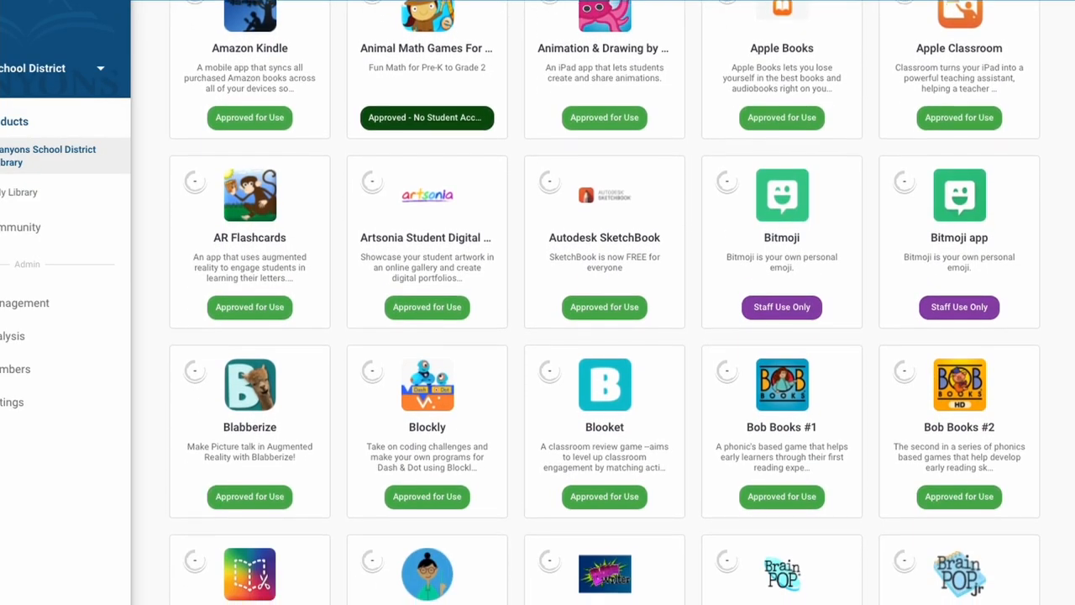
pyautogui.scroll(-3)
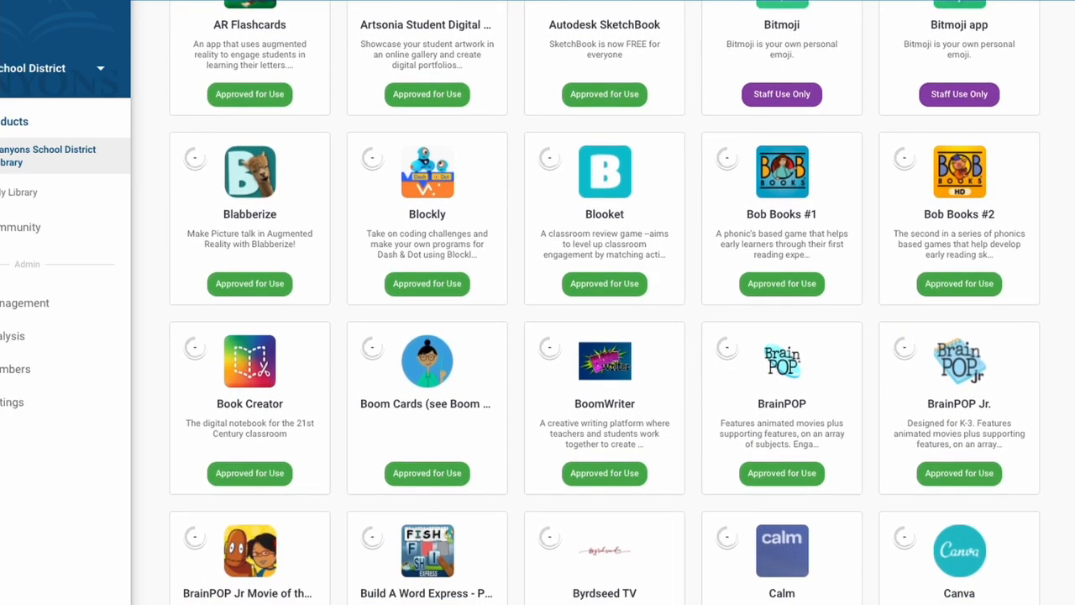
pyautogui.scroll(-3)
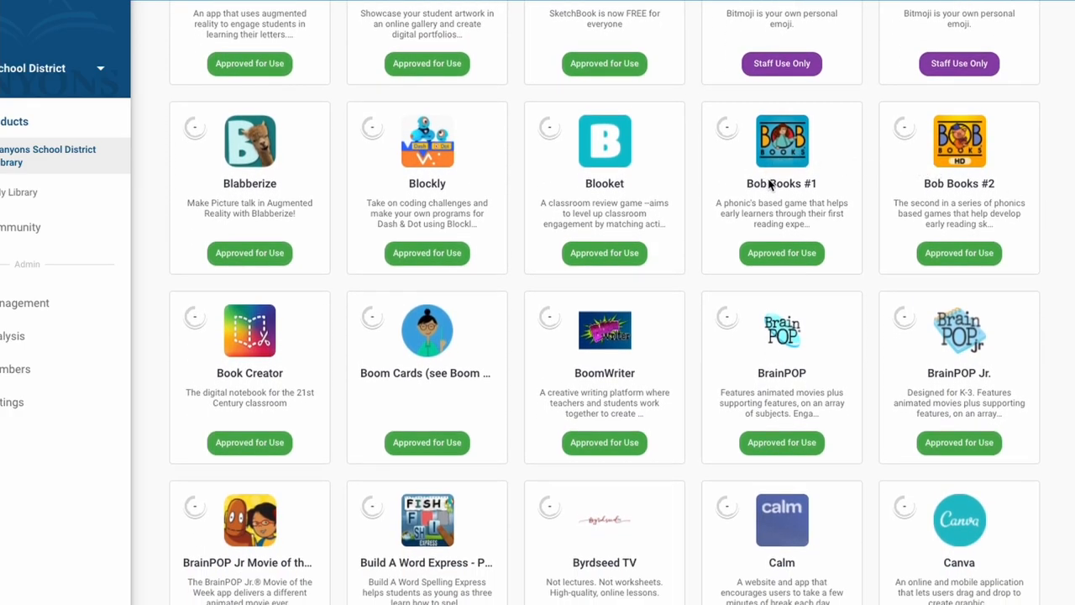
pyautogui.click(781, 141)
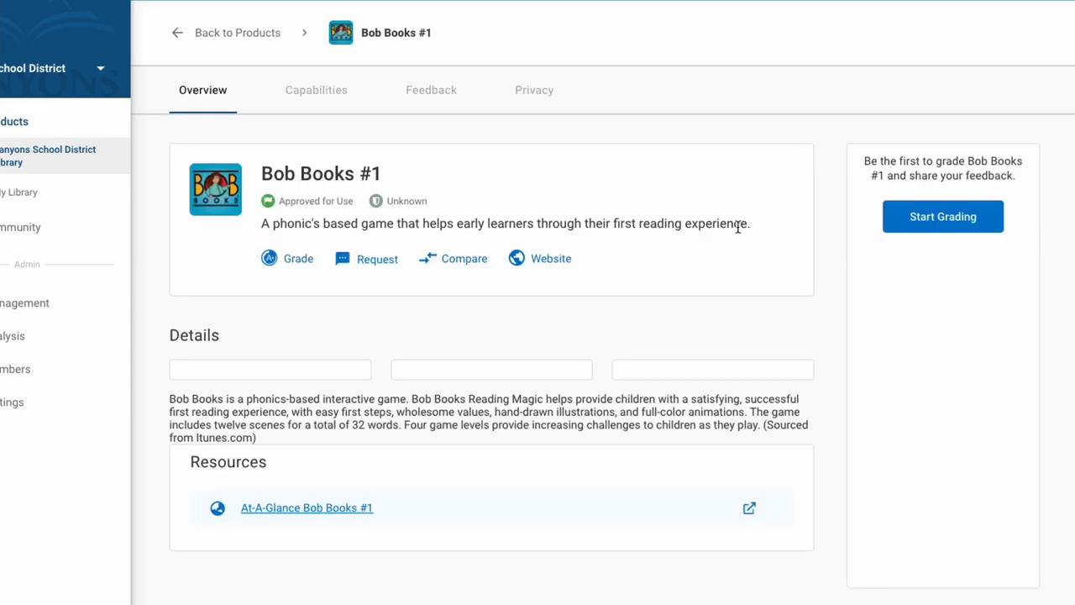
pyautogui.scroll(-3)
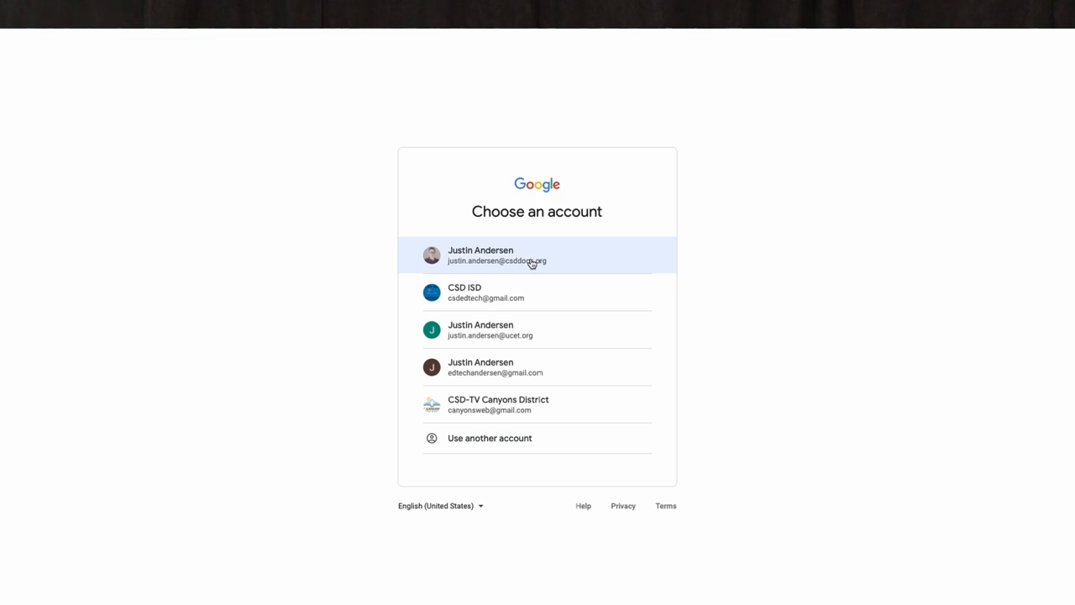
# Step: Sign in with the first Google account to reach LearnPlatform's role selection
pyautogui.click(538, 256)
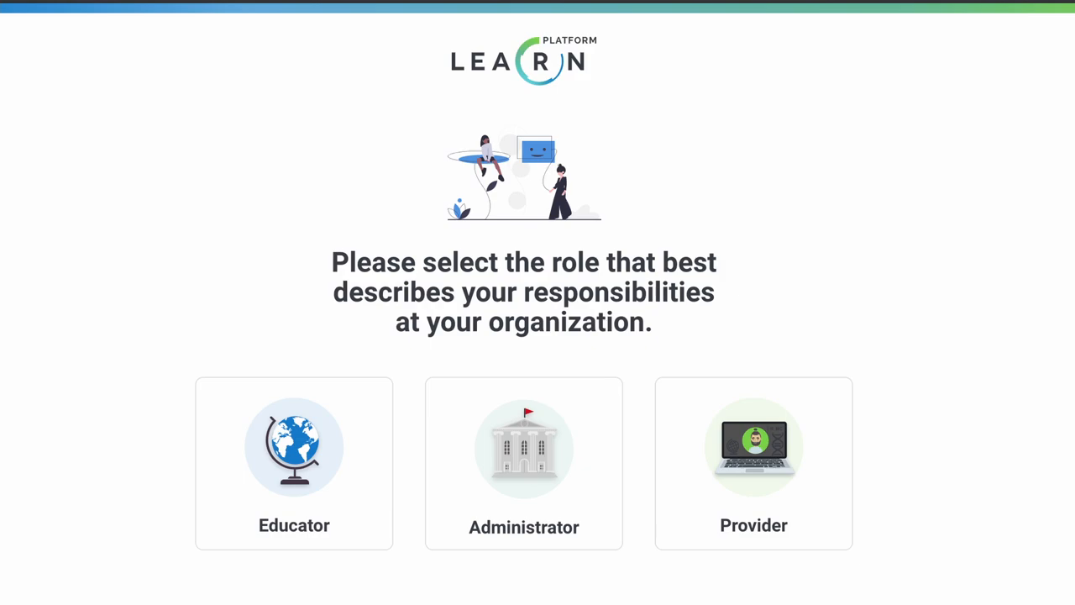
# Step: Choose the Educator role, continue through name details and enter the Canyons School District library
pyautogui.click(294, 464)
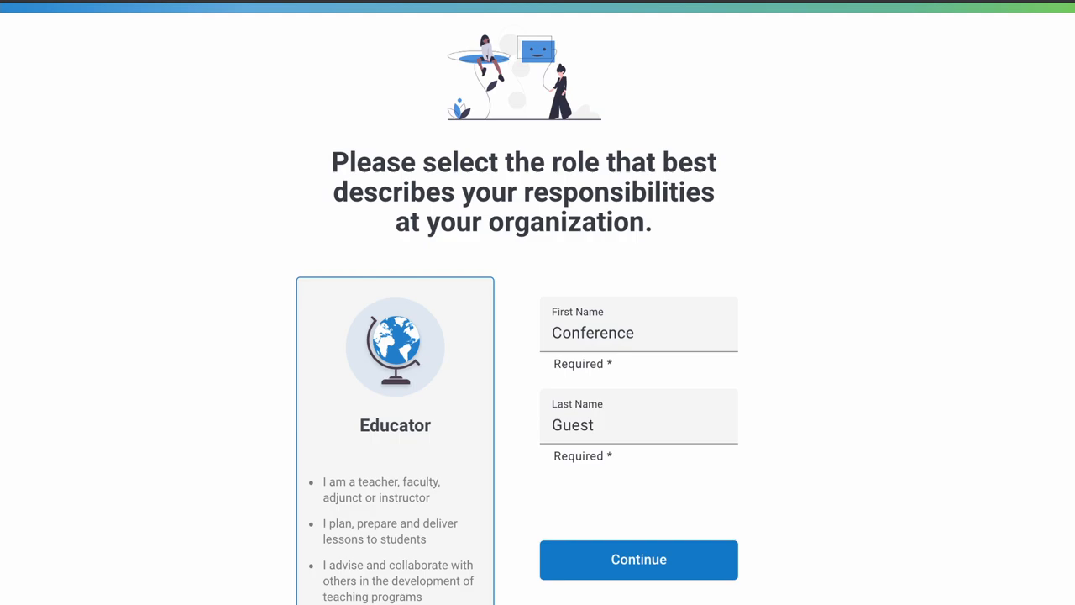
pyautogui.click(639, 560)
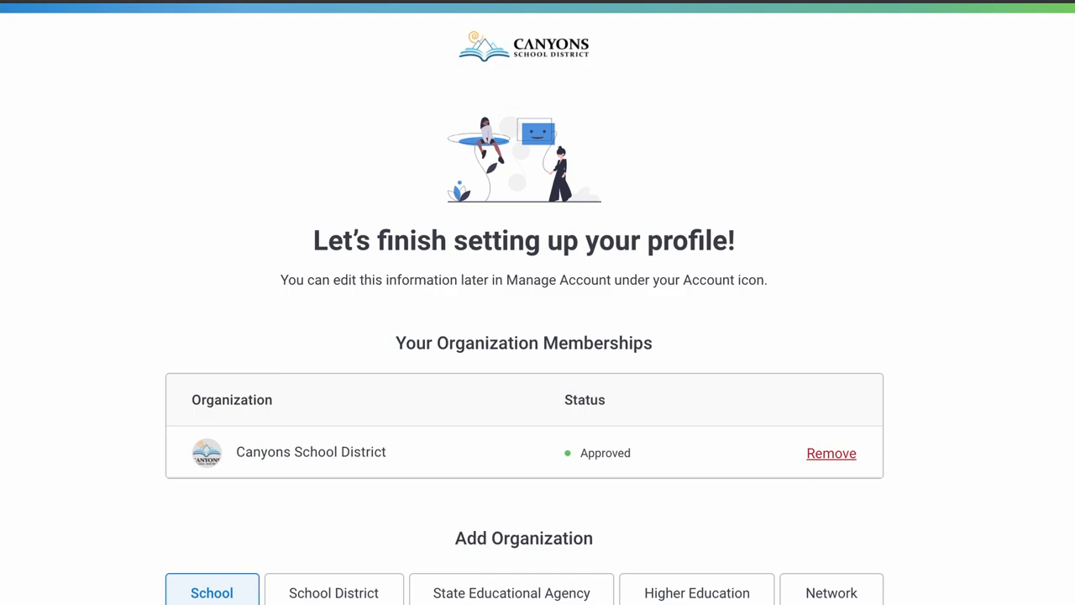
pyautogui.scroll(-3)
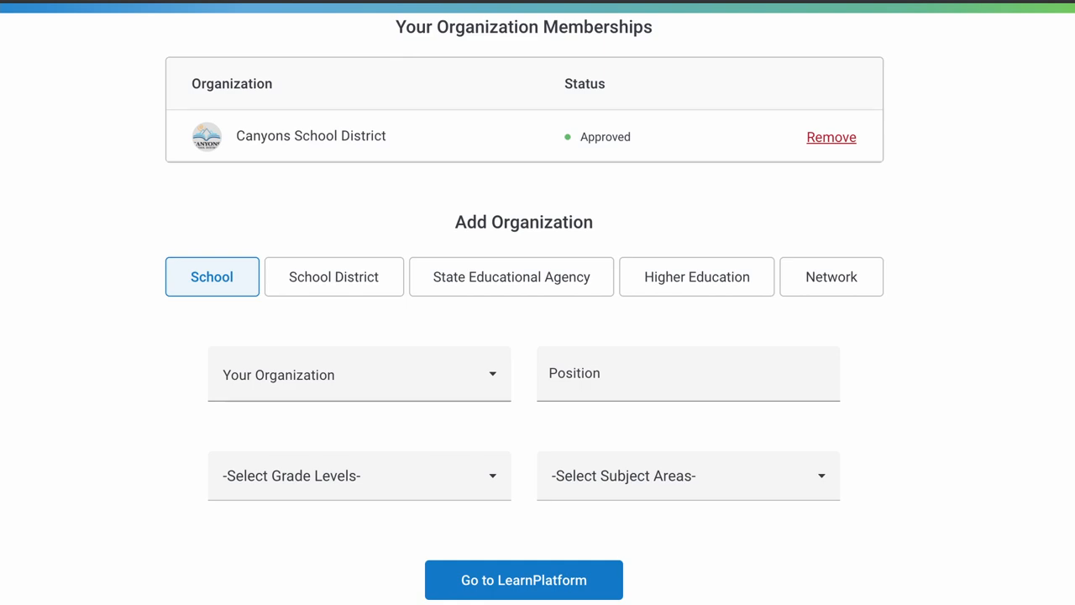
pyautogui.click(525, 580)
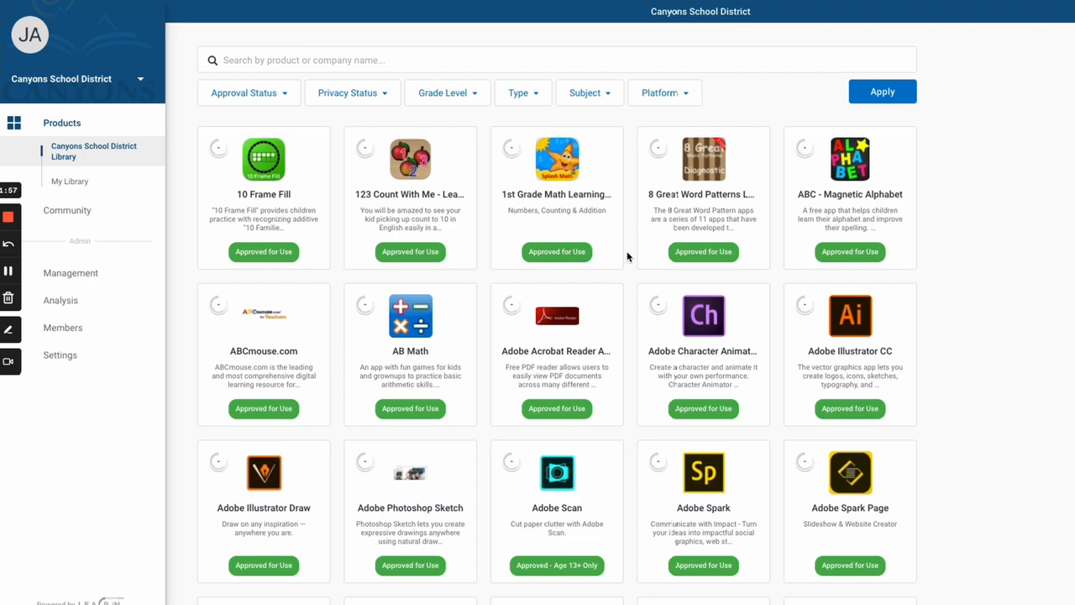
pyautogui.moveTo(31, 69)
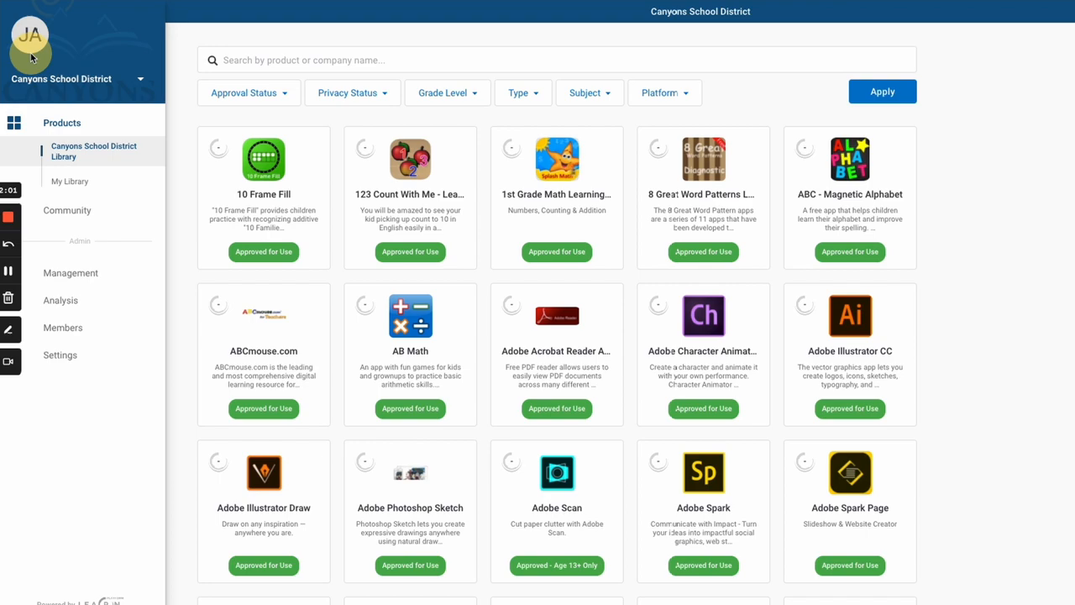
pyautogui.moveTo(109, 104)
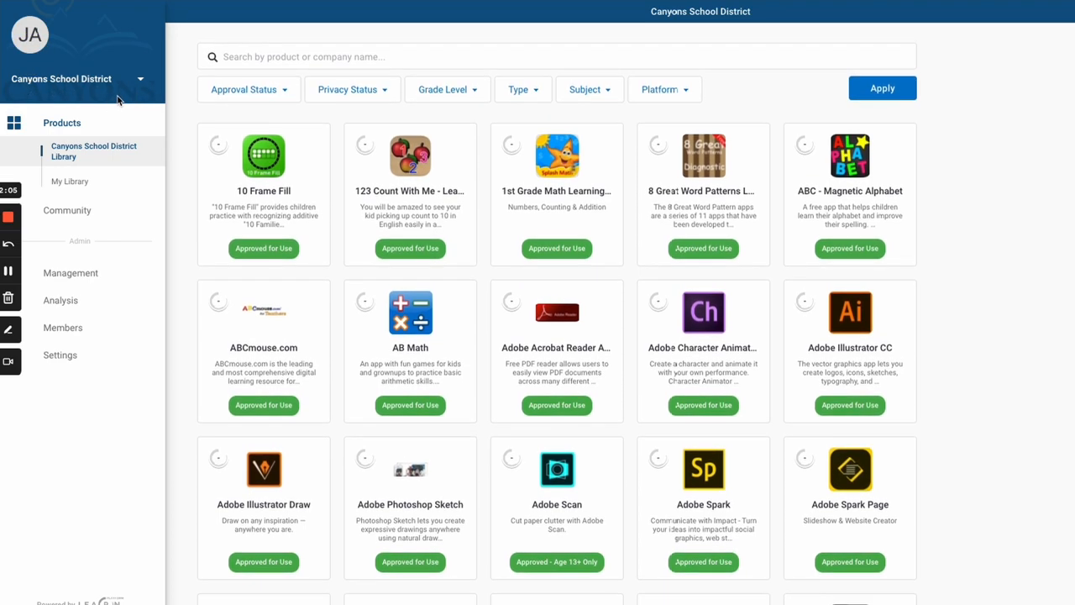
pyautogui.moveTo(121, 151)
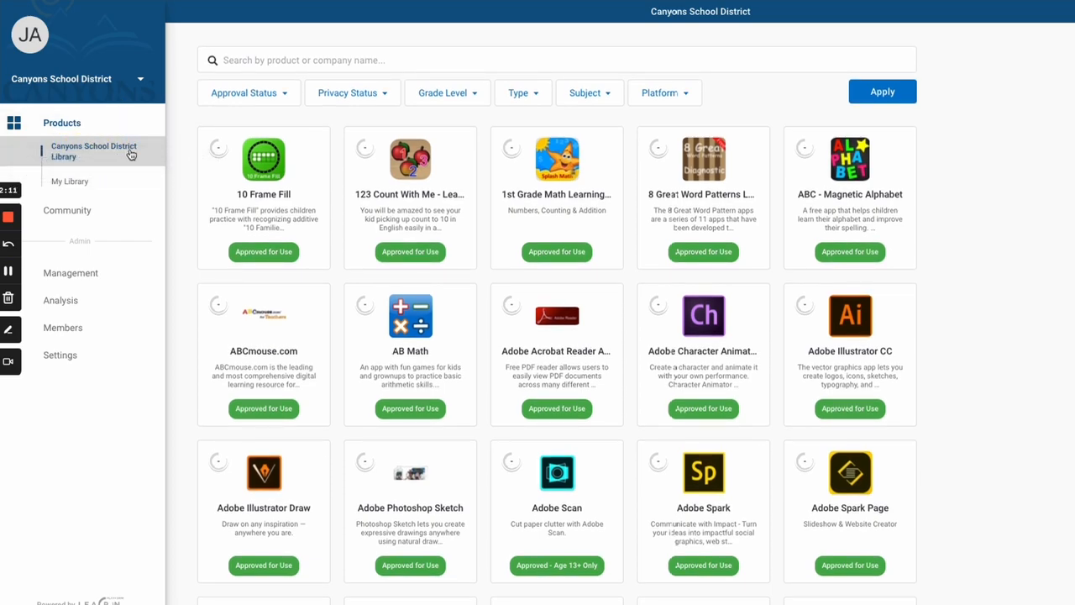
pyautogui.scroll(-3)
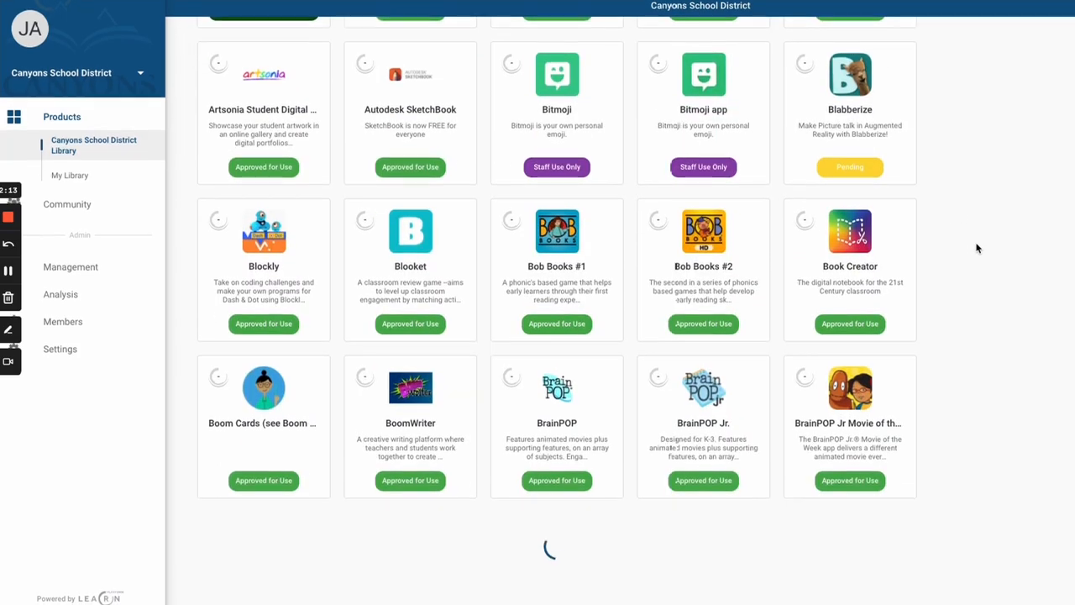
pyautogui.scroll(-3)
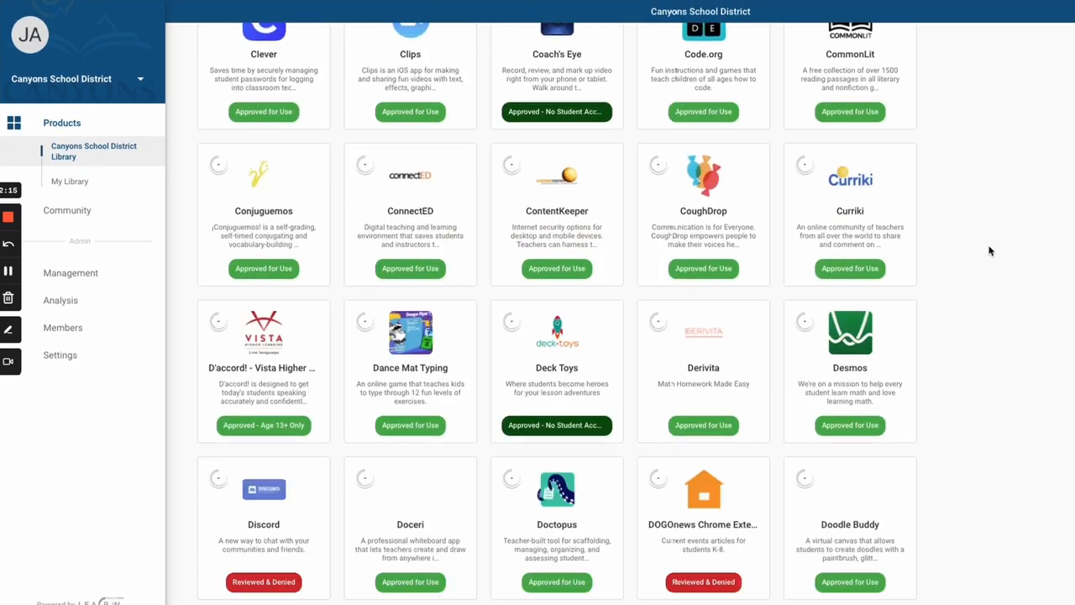
pyautogui.scroll(3)
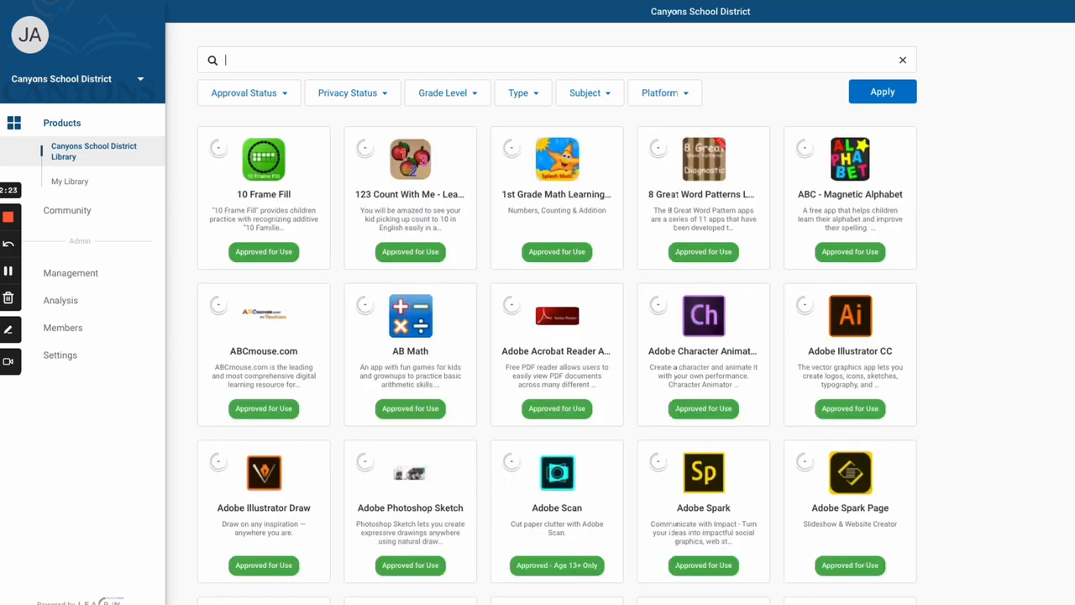
# Step: Search for canvas, show LearnCommunity results and start a request for Canvas for Chrome
pyautogui.click(248, 93)
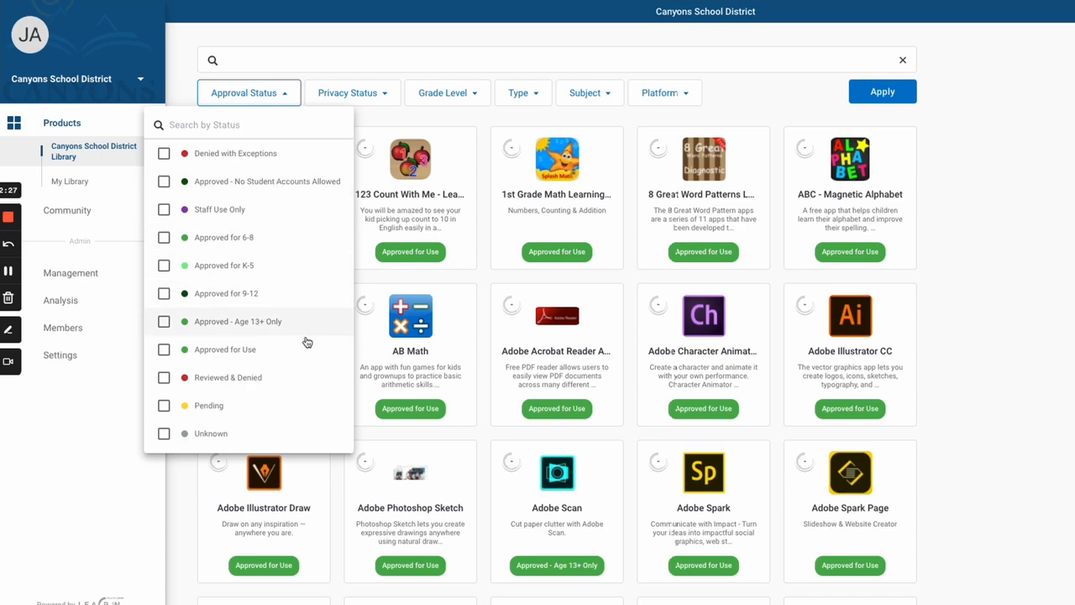
pyautogui.moveTo(299, 349)
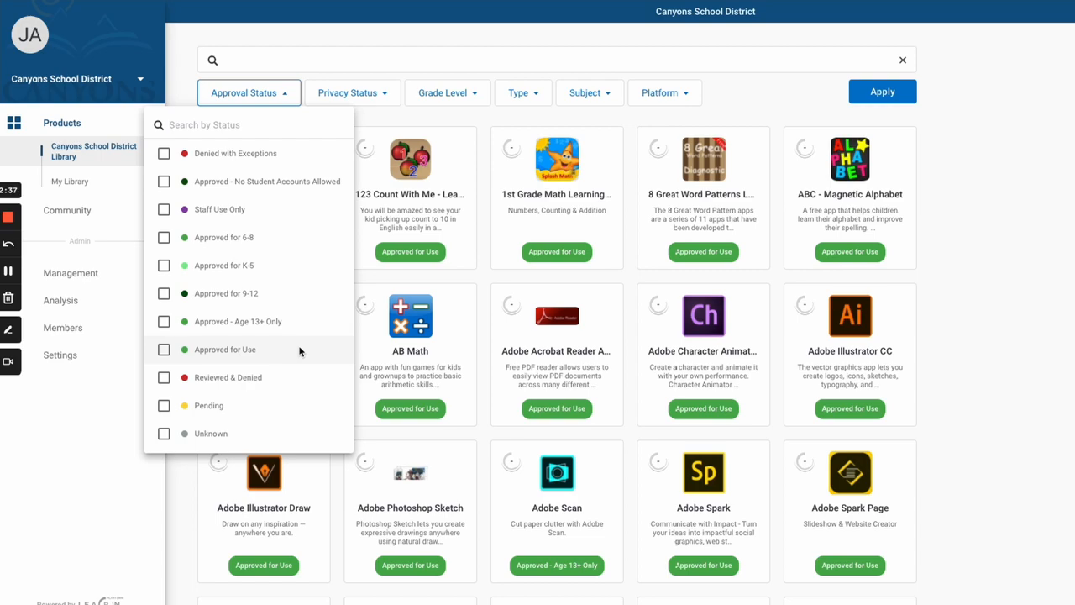
pyautogui.write('canvas')
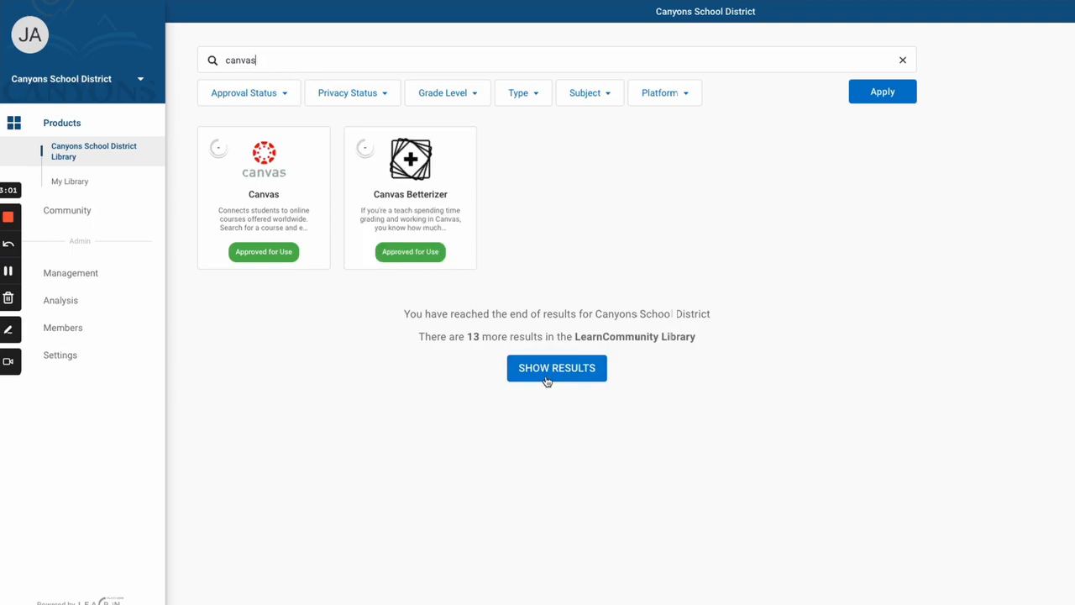
pyautogui.click(556, 368)
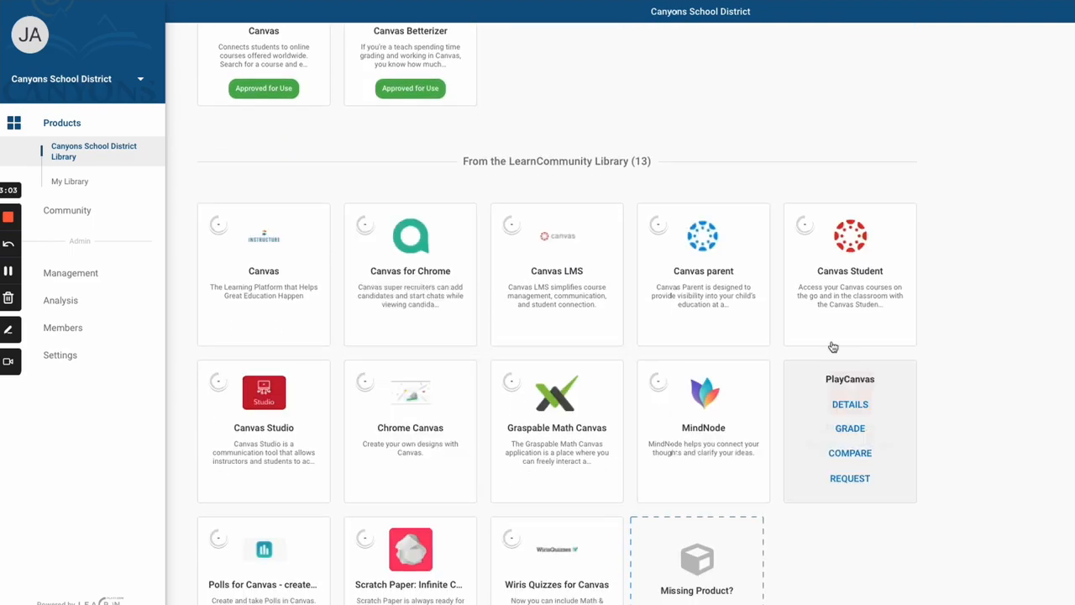
pyautogui.scroll(-3)
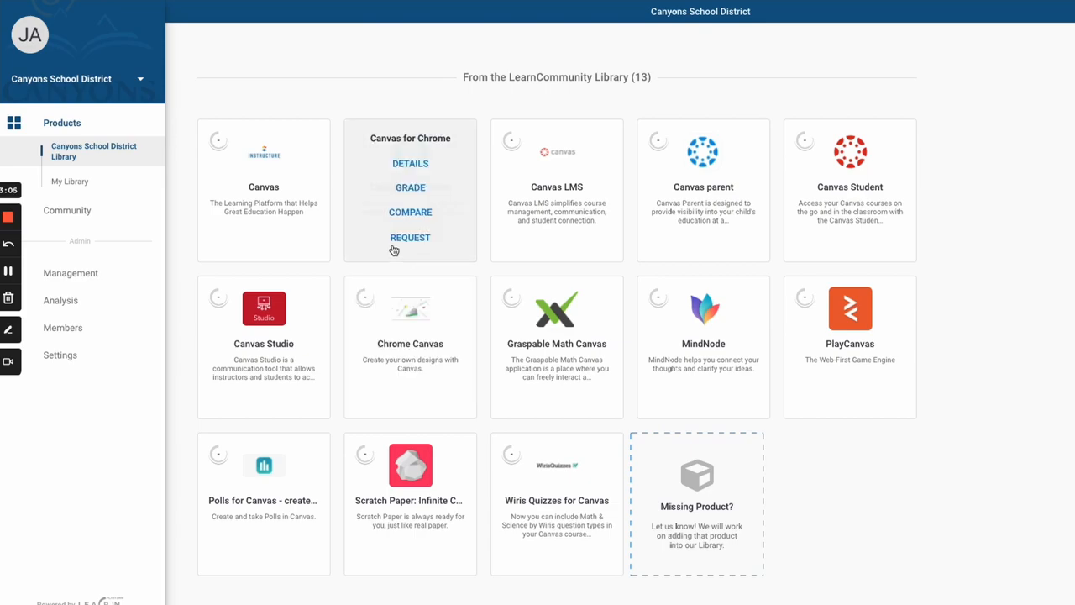
pyautogui.click(410, 237)
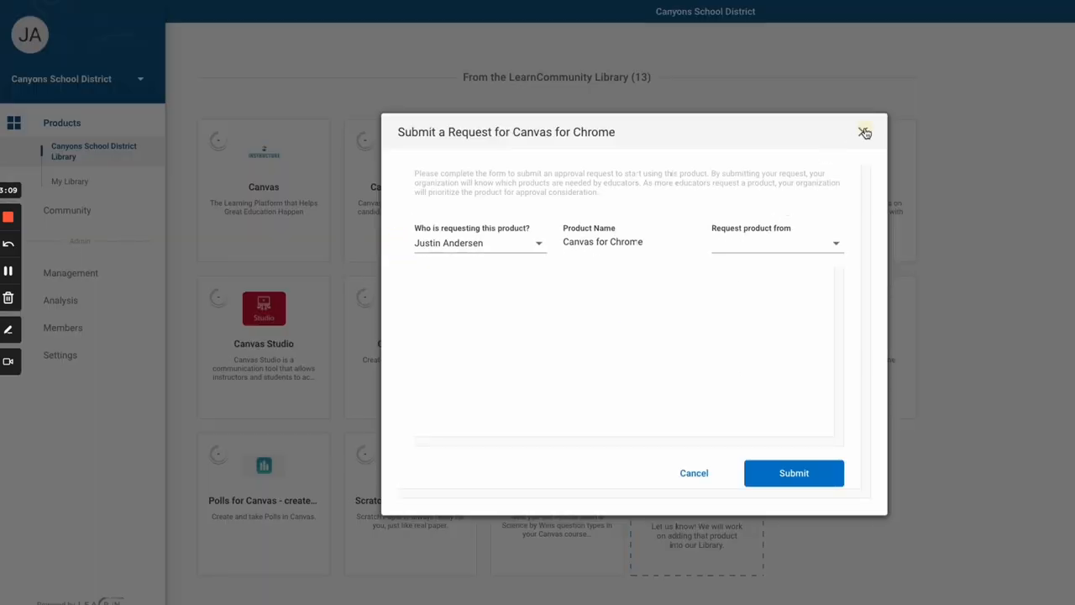
# Step: Dismiss the Canvas for Chrome request form without submitting
pyautogui.click(865, 132)
pyautogui.write('m')
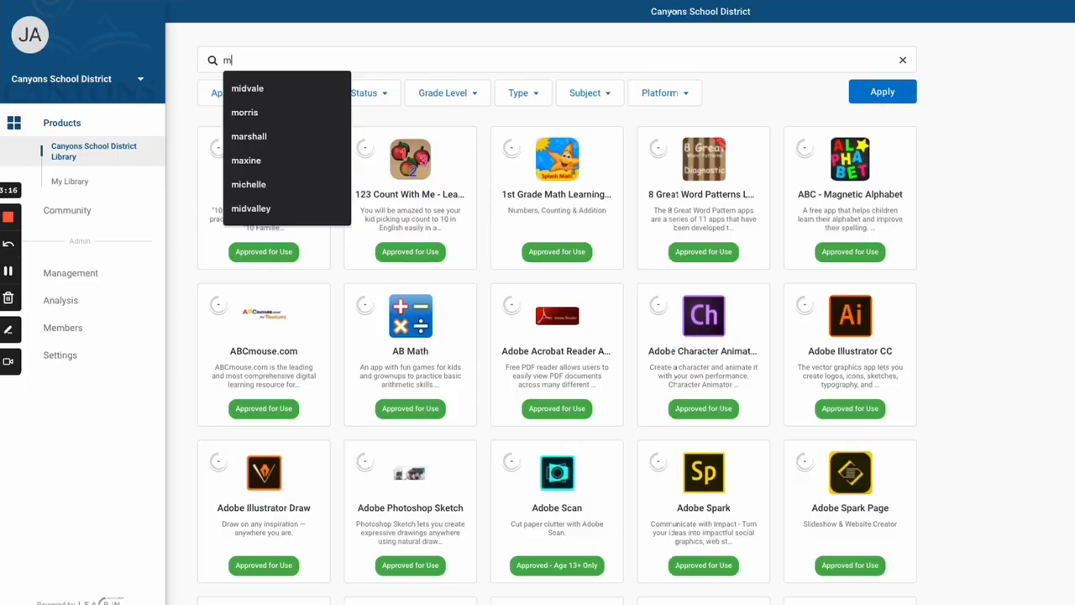
# Step: Search the library for map, trimmed from mapping, and show the approval status options
pyautogui.write('apping')
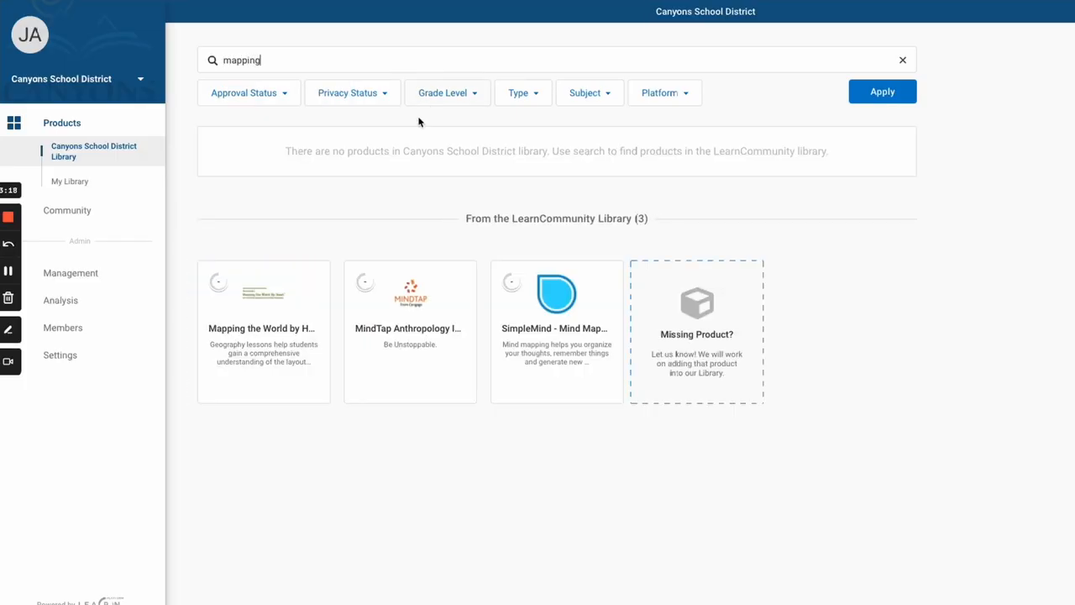
pyautogui.moveTo(695, 334)
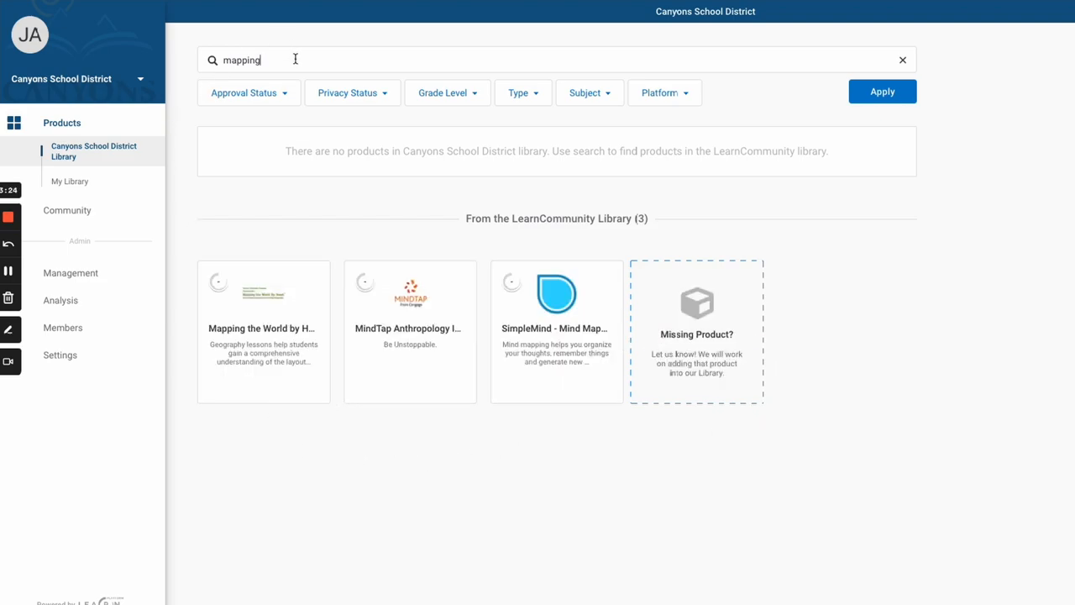
pyautogui.press('Backspace')
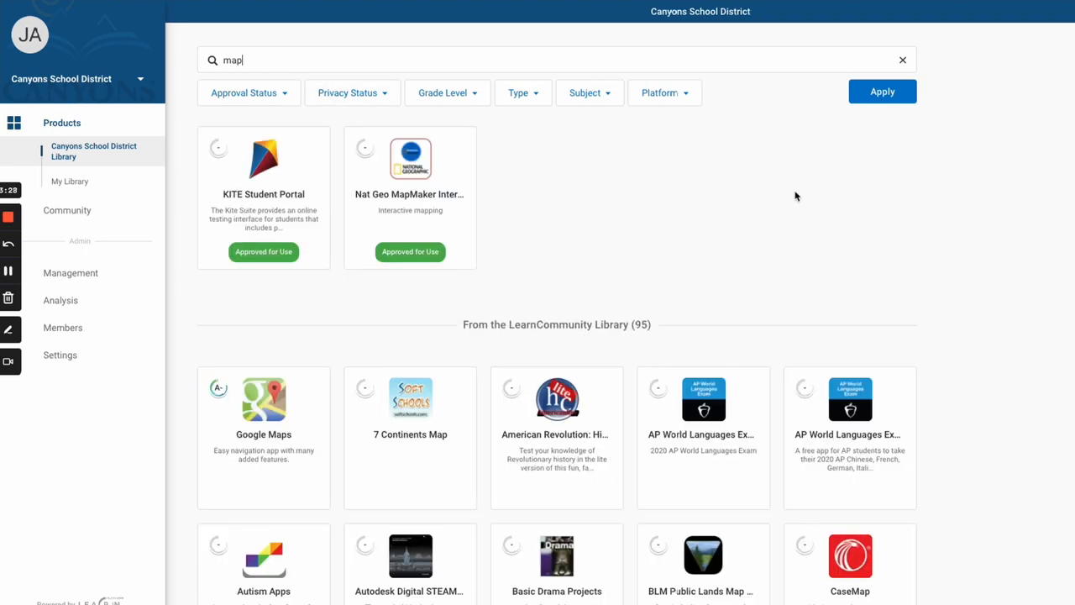
pyautogui.scroll(-3)
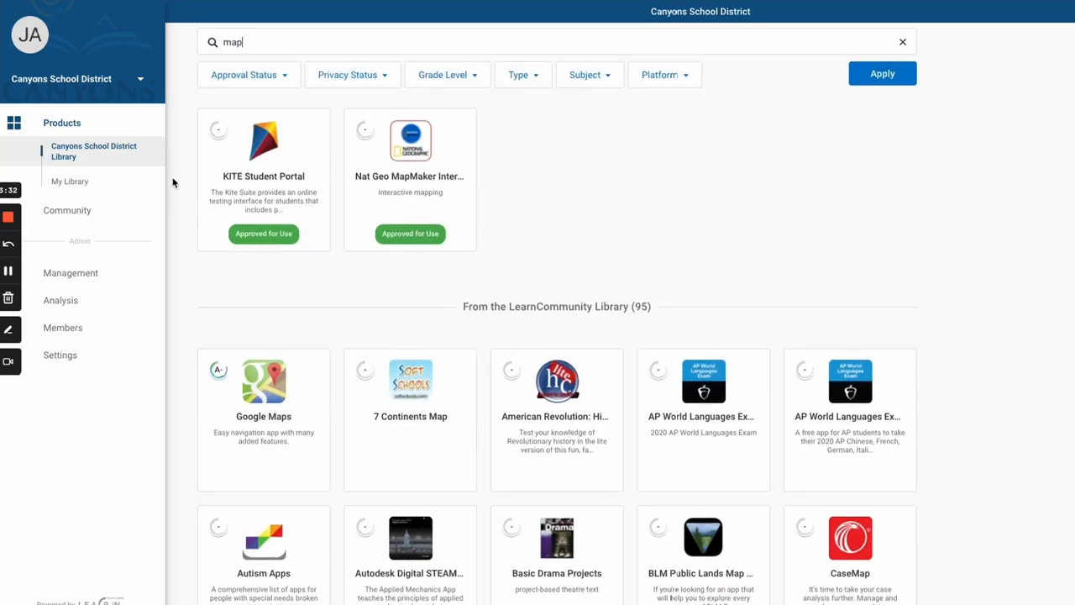
pyautogui.click(249, 74)
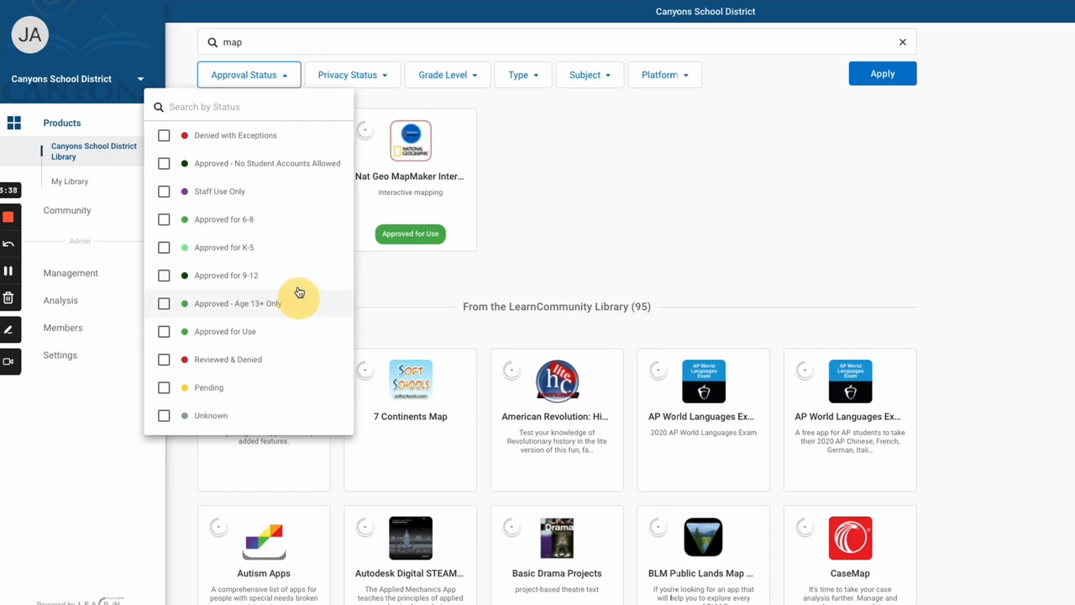
pyautogui.moveTo(556, 192)
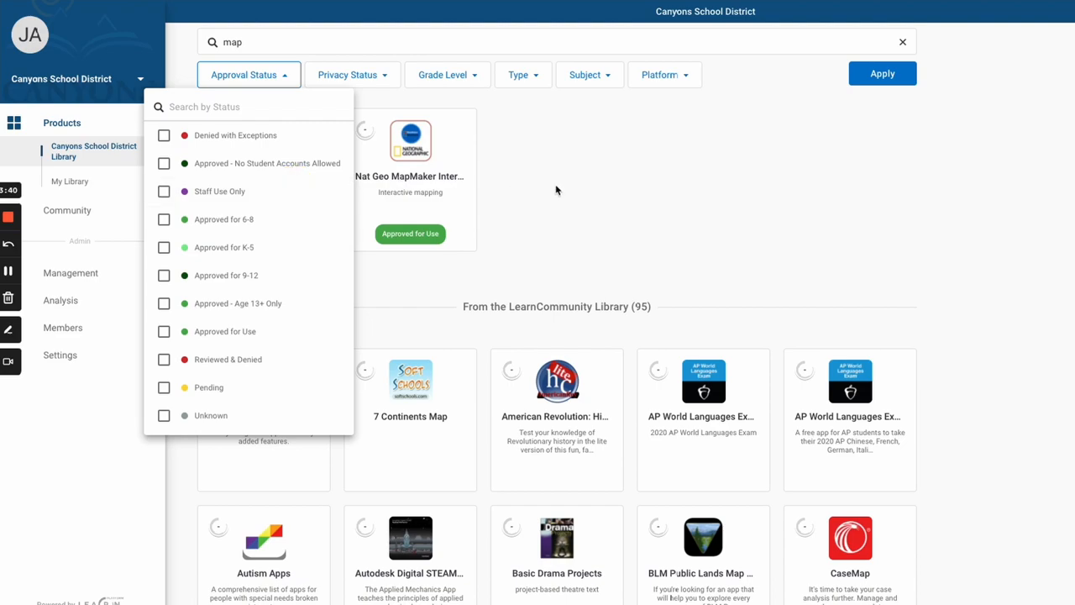